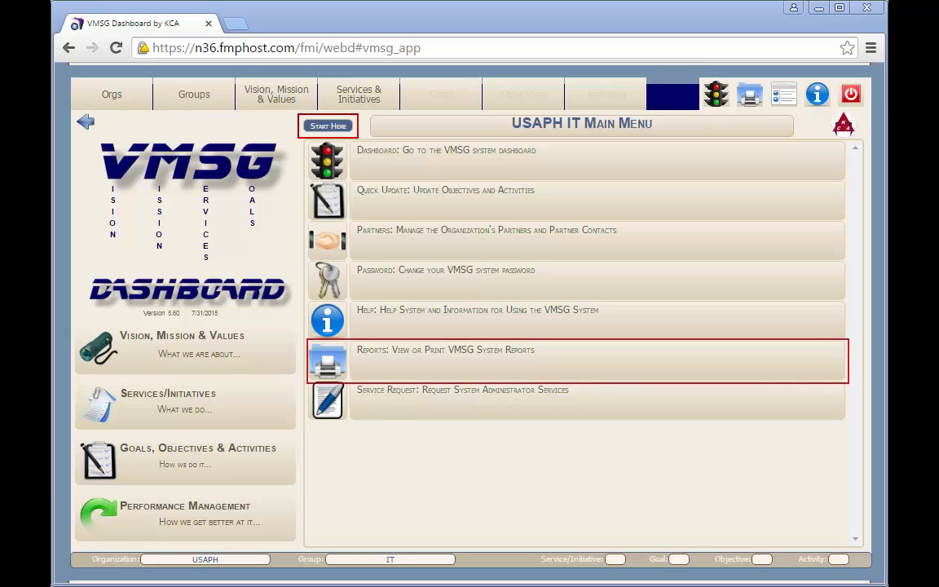
{"action": "mouse_move", "coordinate": [579, 160]}
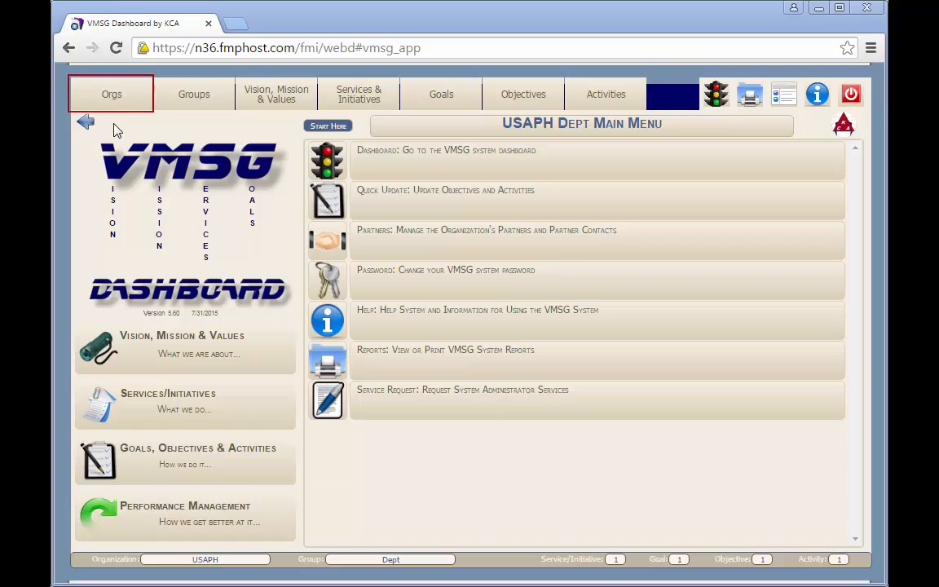
{"action": "mouse_move", "coordinate": [118, 98]}
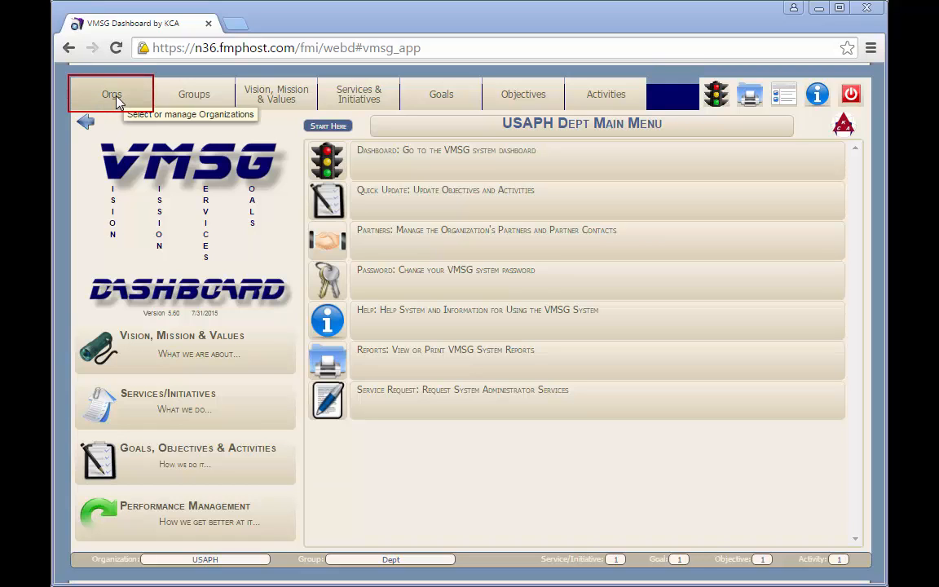
{"action": "left_click", "coordinate": [111, 94]}
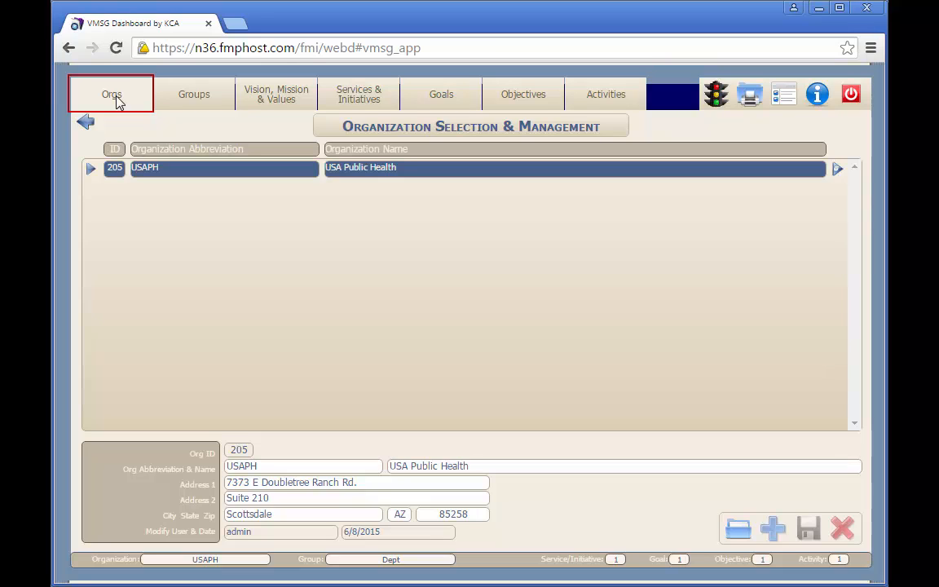
{"action": "mouse_move", "coordinate": [88, 124]}
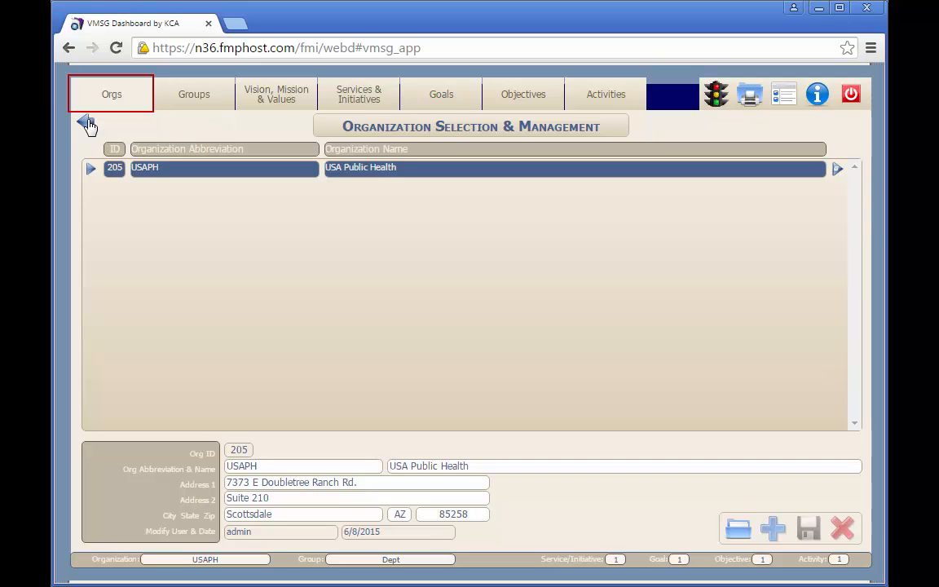
{"action": "left_click", "coordinate": [194, 94]}
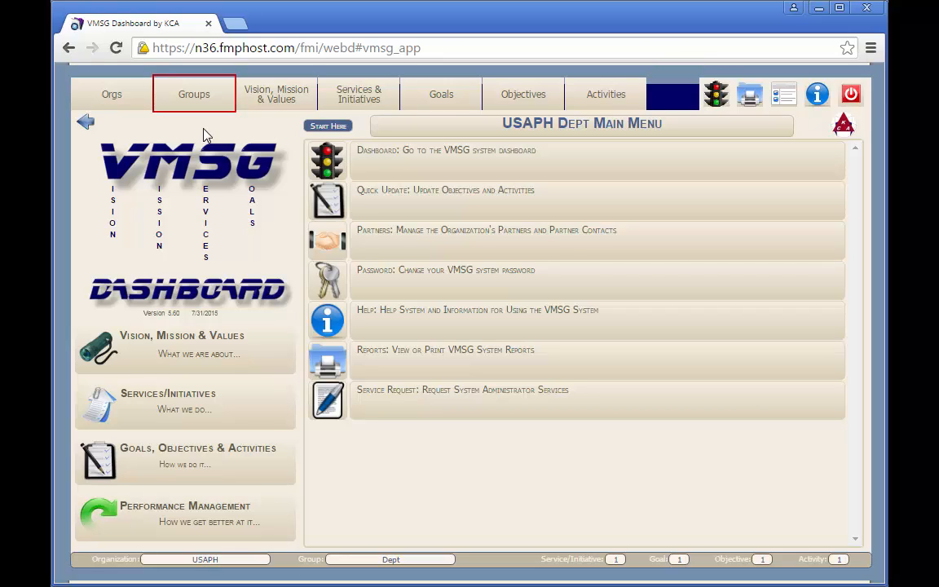
Step: Go from the Groups list to the USA Public Health Department's Vision, Mission & Values page
{"action": "left_click", "coordinate": [194, 94]}
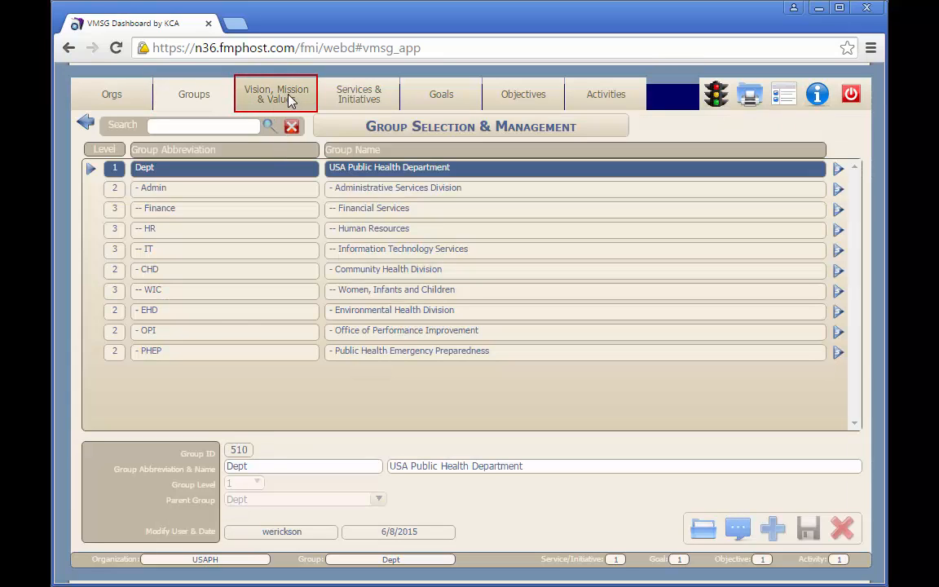
{"action": "left_click", "coordinate": [275, 93]}
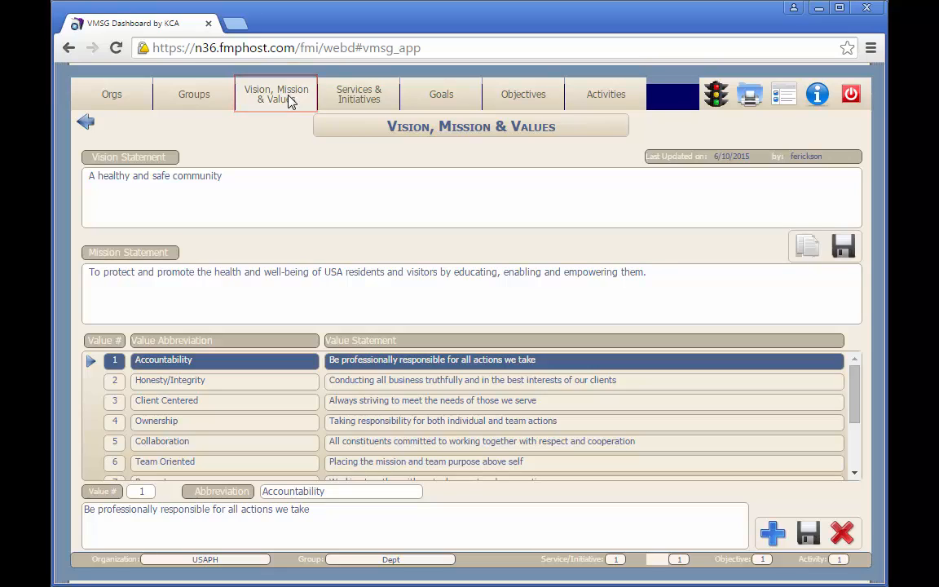
{"action": "mouse_move", "coordinate": [359, 94]}
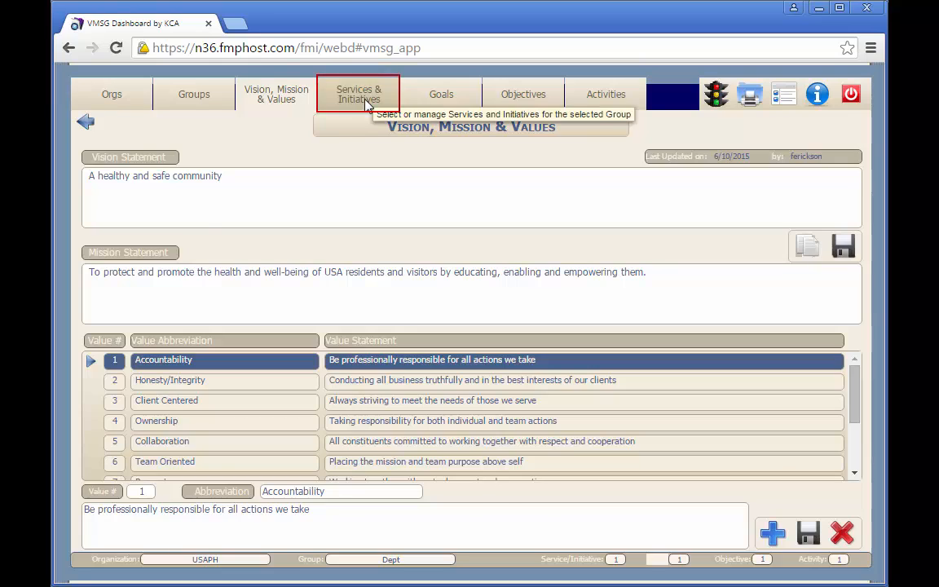
Step: Pass through the Services & Initiatives list to the two-goal Goal Selection list
{"action": "left_click", "coordinate": [358, 94]}
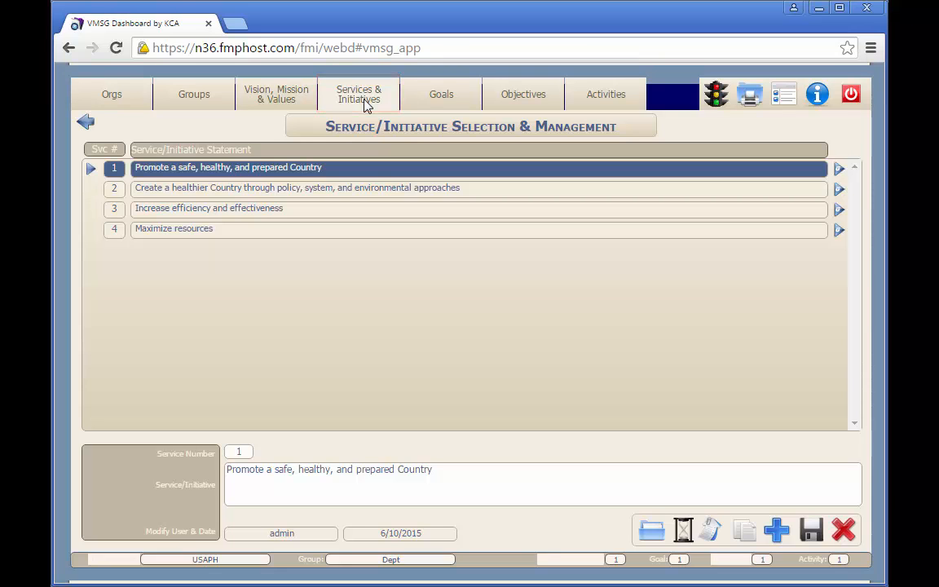
{"action": "left_click", "coordinate": [441, 94]}
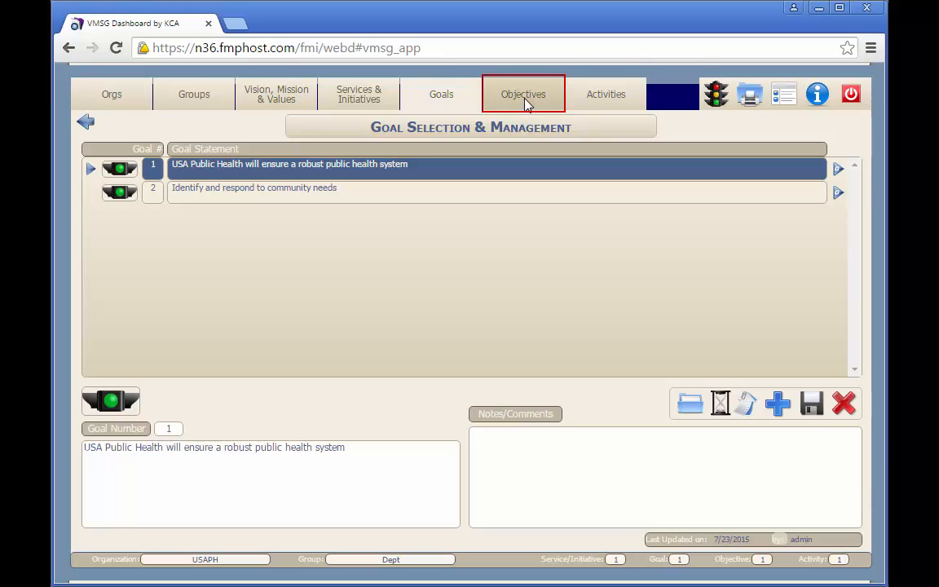
Step: View the three-objective list, check the five Activities, then return to Objectives
{"action": "left_click", "coordinate": [522, 94]}
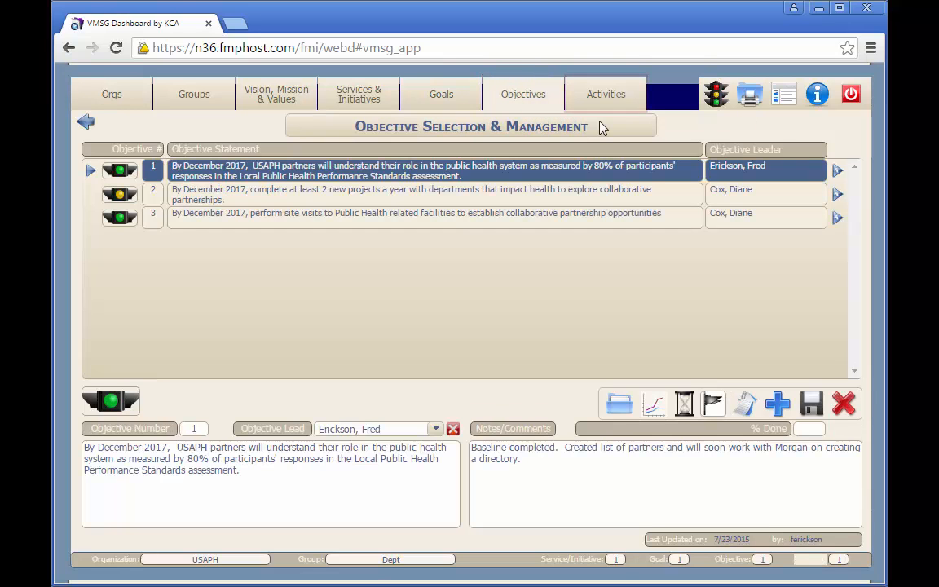
{"action": "mouse_move", "coordinate": [605, 94]}
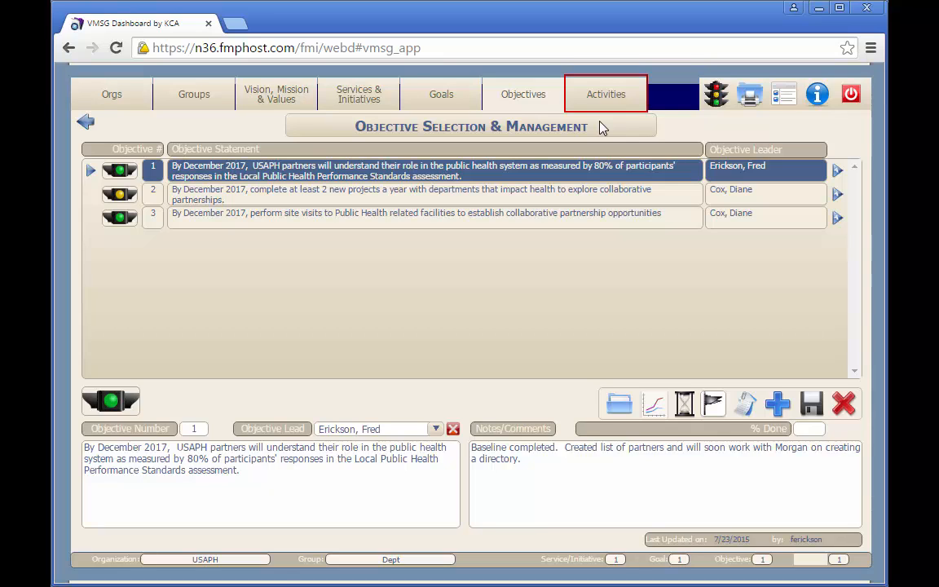
{"action": "left_click", "coordinate": [605, 93]}
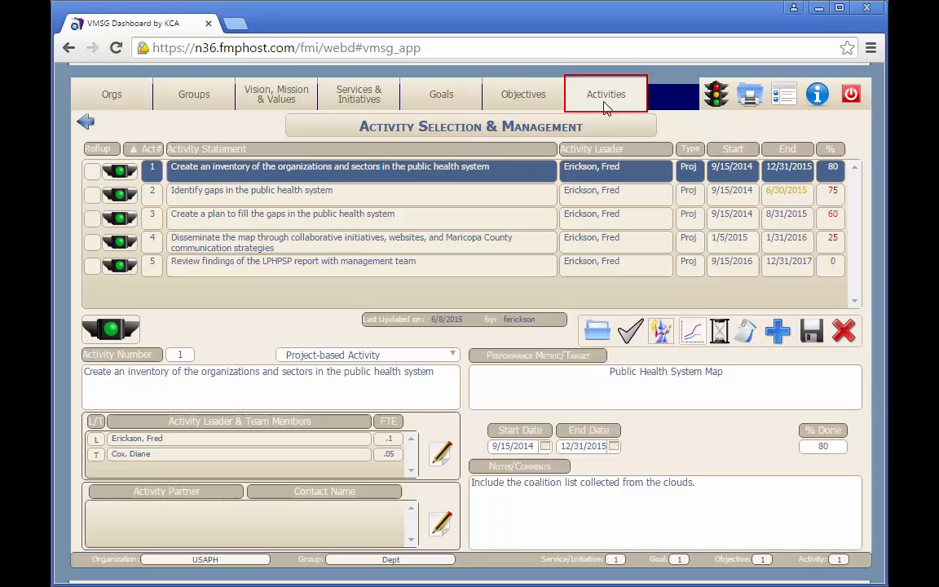
{"action": "left_click", "coordinate": [522, 94]}
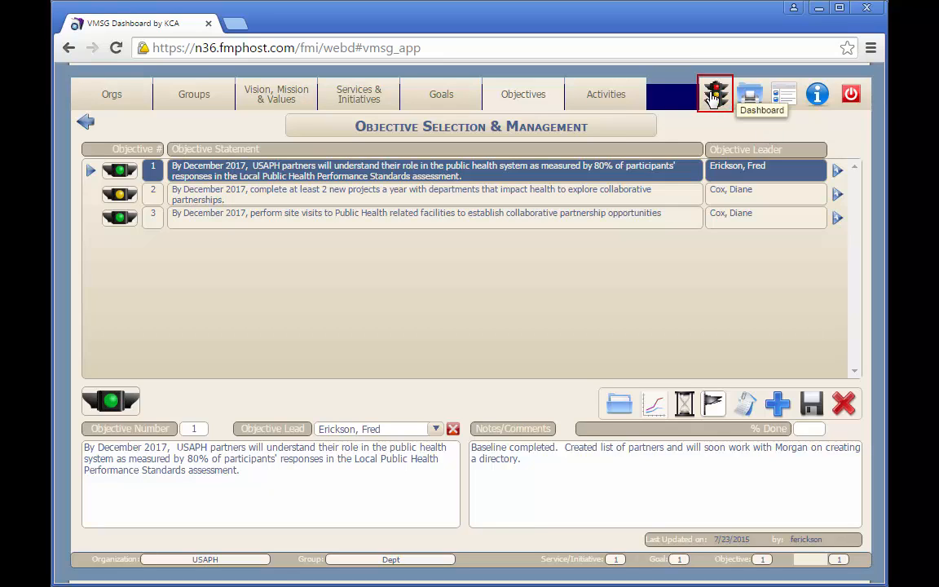
Step: View the USAPH Dept traffic-light dashboard and Reports Menu, then go to Main Menu
{"action": "left_click", "coordinate": [715, 92]}
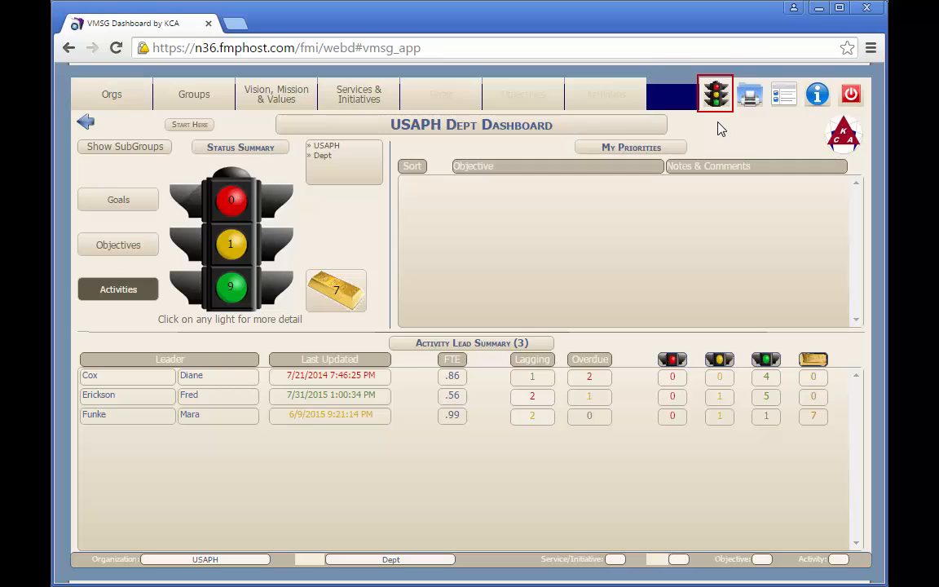
{"action": "mouse_move", "coordinate": [732, 129]}
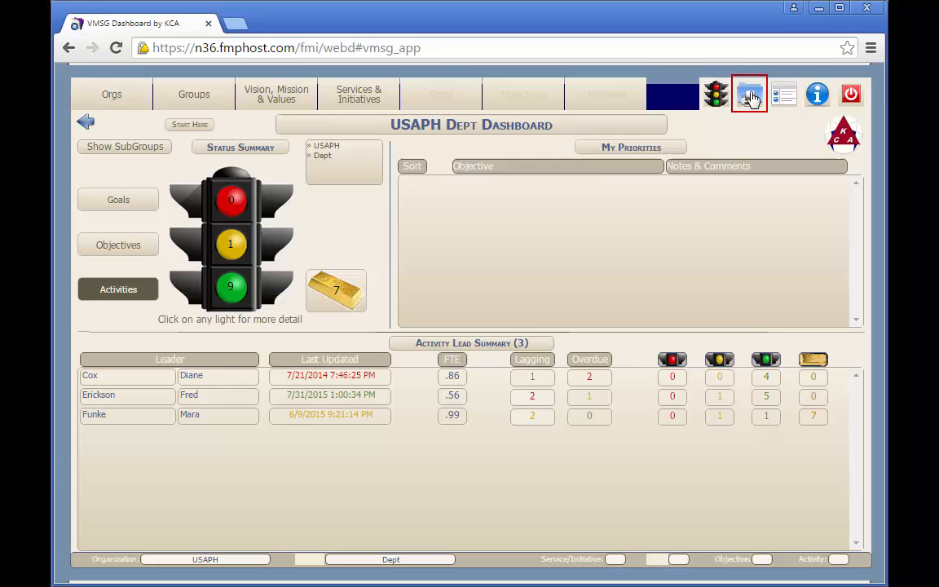
{"action": "left_click", "coordinate": [748, 93]}
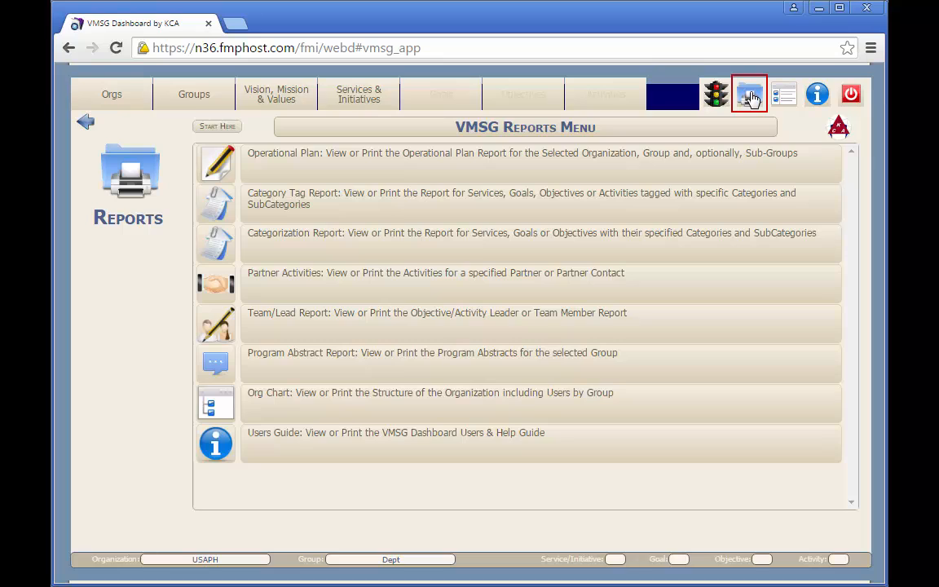
{"action": "mouse_move", "coordinate": [769, 113]}
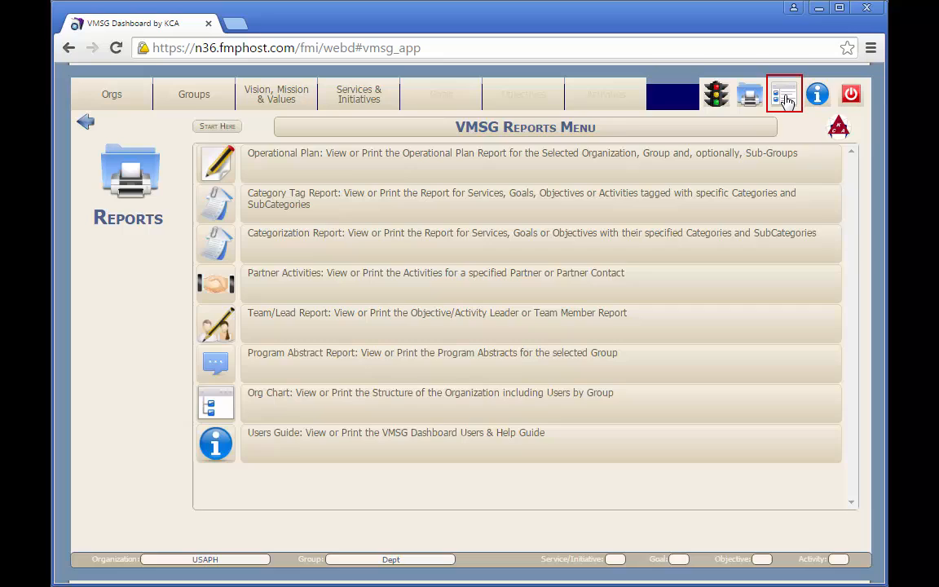
{"action": "left_click", "coordinate": [784, 94]}
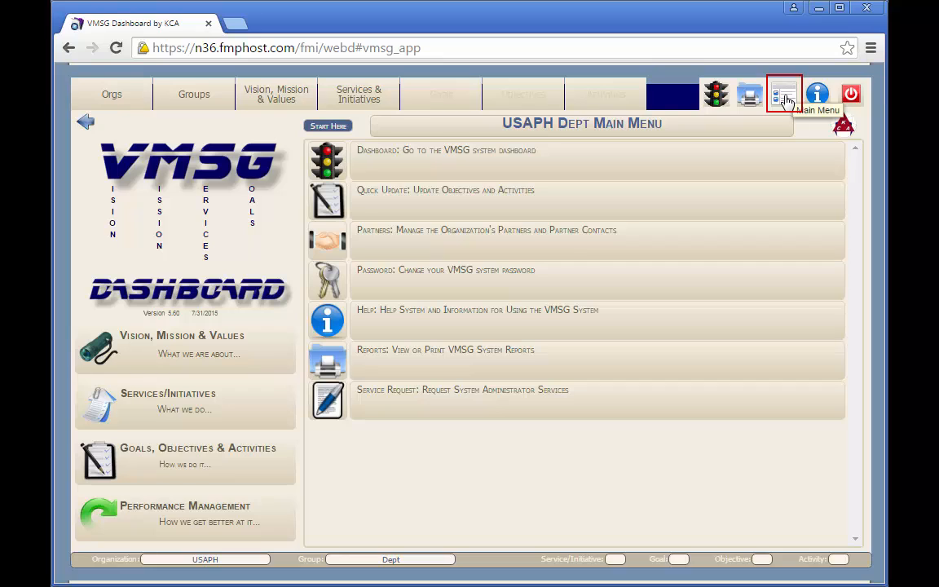
{"action": "mouse_move", "coordinate": [818, 127]}
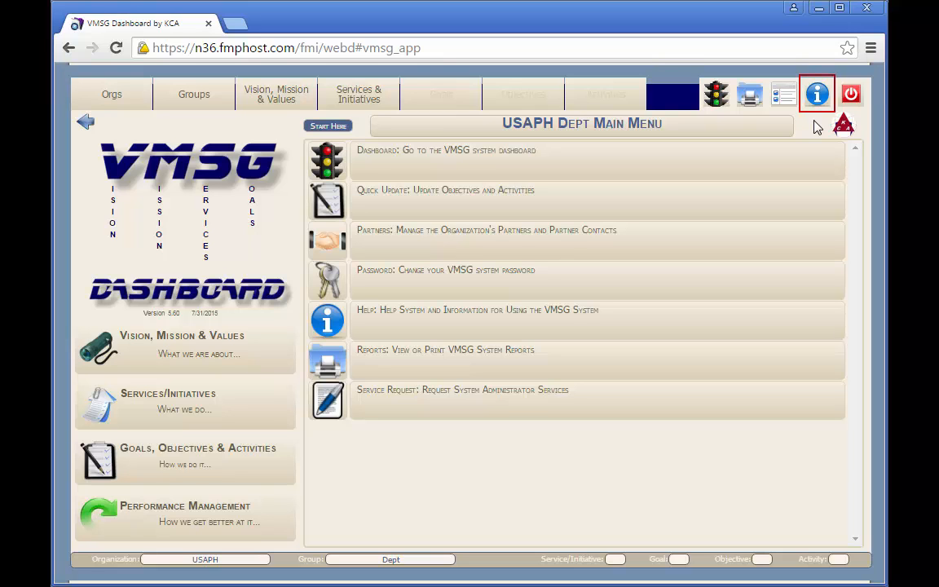
Step: View Dashboard Help and Information, then cancel the Logoff dialog to stay logged in
{"action": "left_click", "coordinate": [816, 93]}
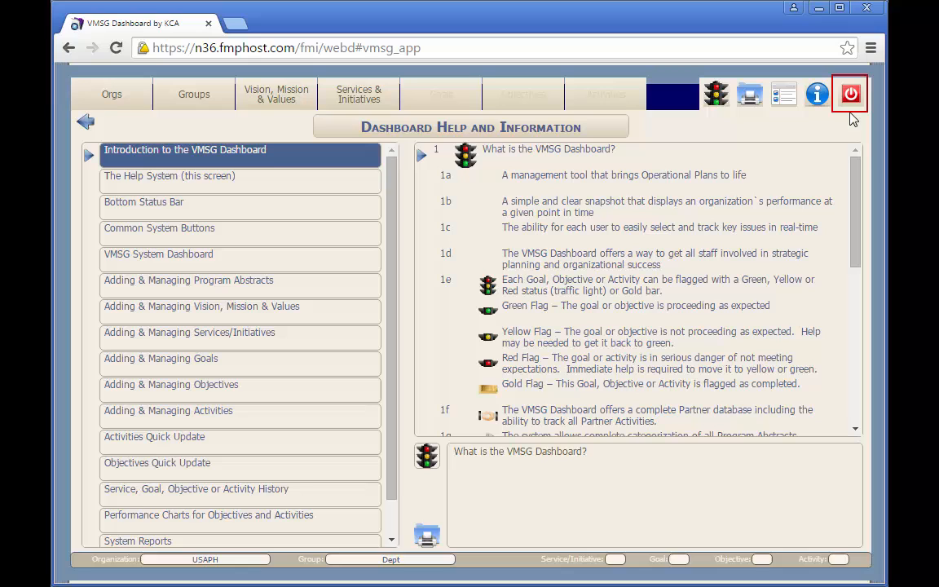
{"action": "left_click", "coordinate": [850, 93]}
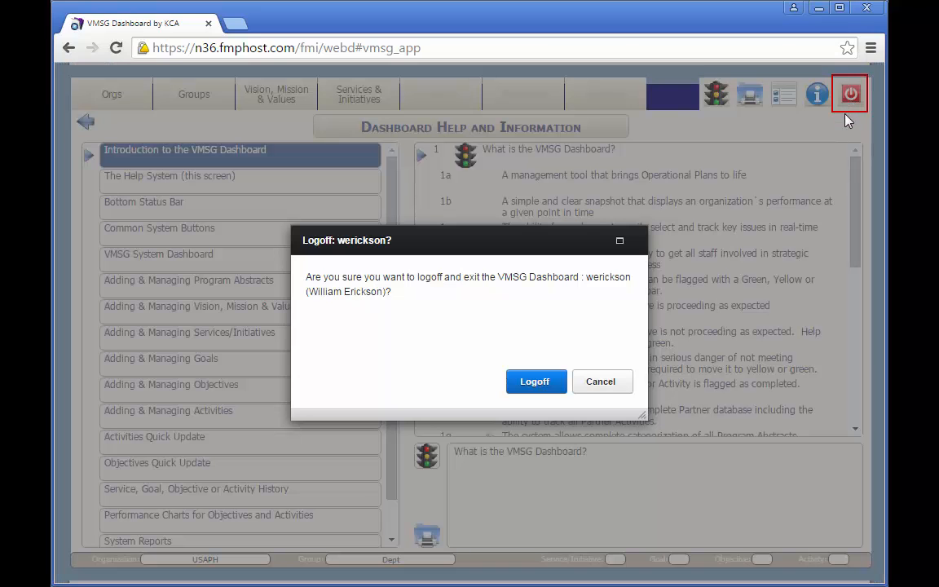
{"action": "mouse_move", "coordinate": [658, 343]}
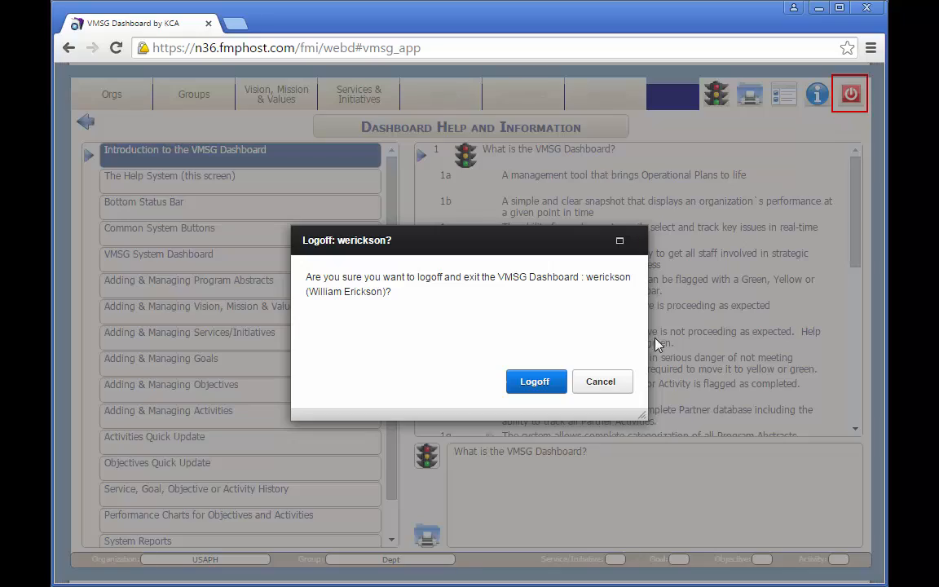
{"action": "left_click", "coordinate": [600, 380]}
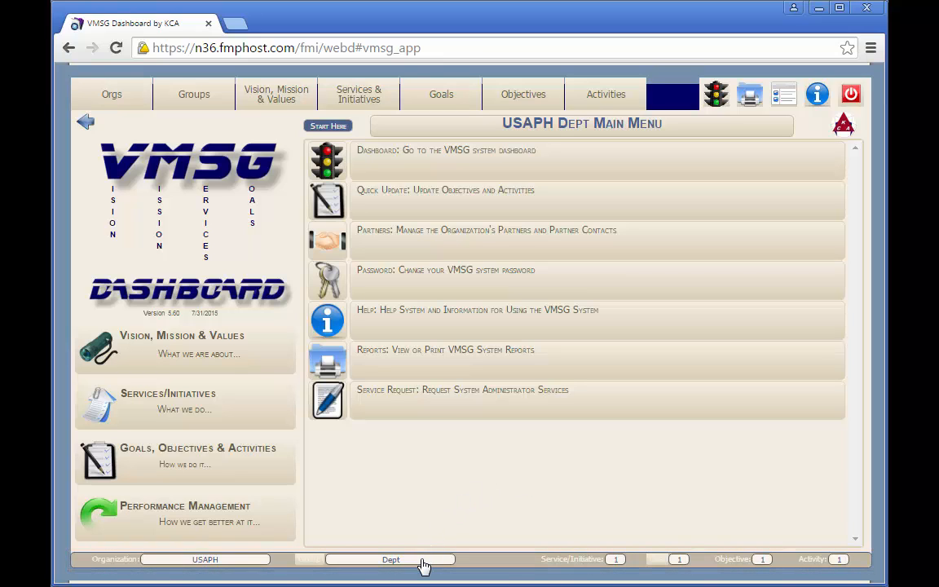
{"action": "mouse_move", "coordinate": [583, 545]}
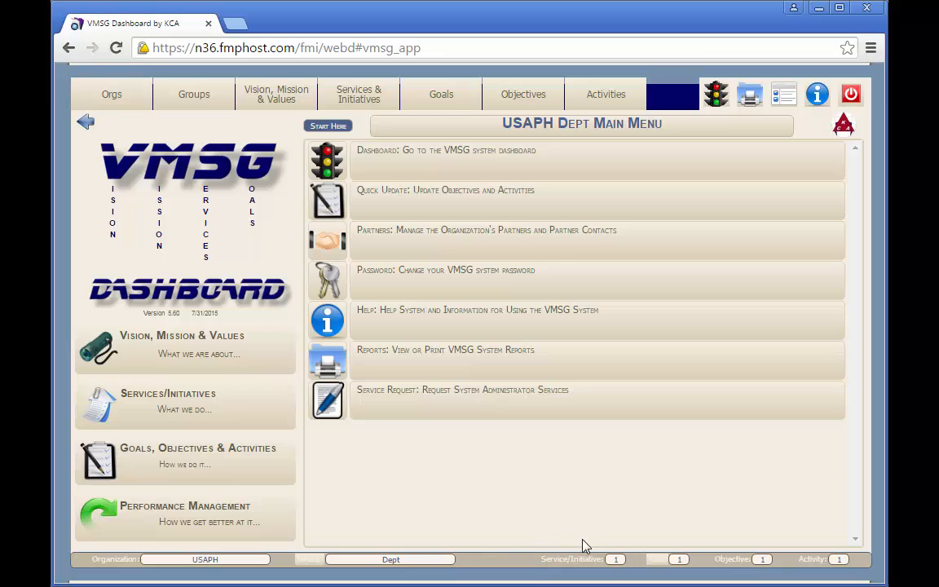
{"action": "mouse_move", "coordinate": [677, 559]}
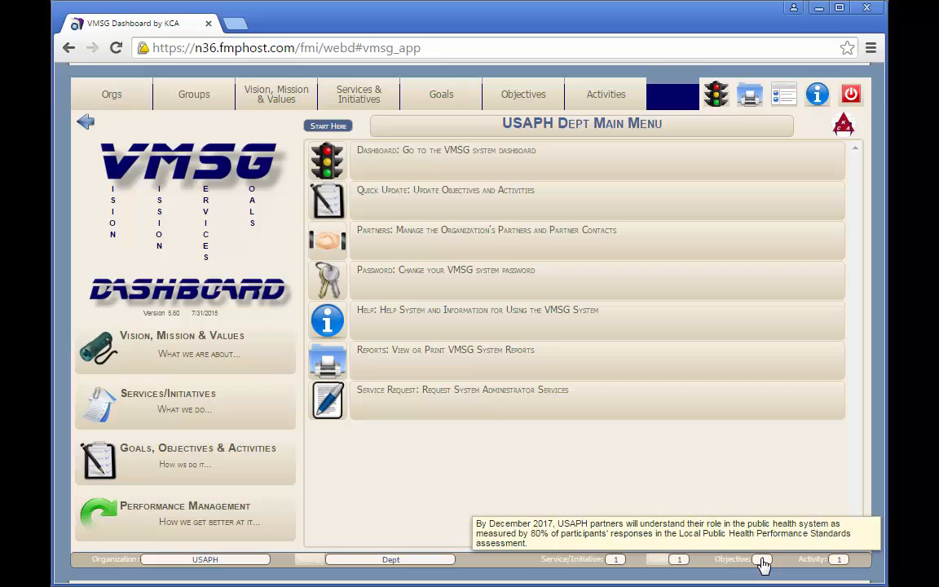
{"action": "mouse_move", "coordinate": [599, 504]}
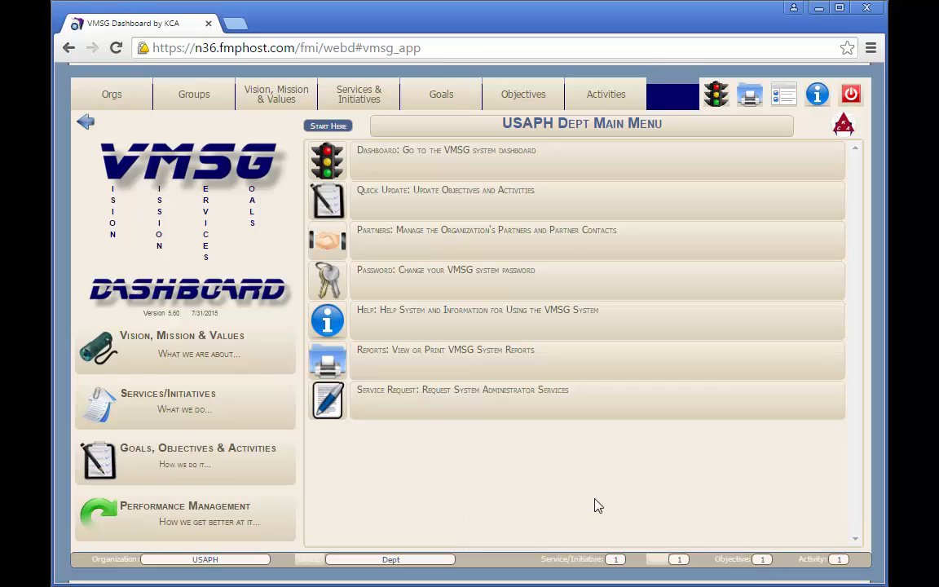
{"action": "mouse_move", "coordinate": [619, 559]}
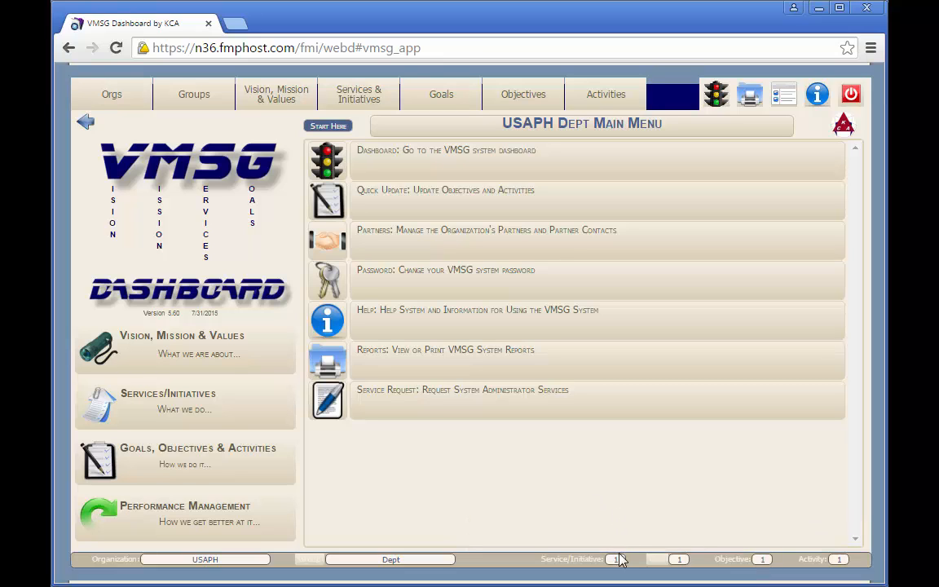
{"action": "left_click", "coordinate": [359, 94]}
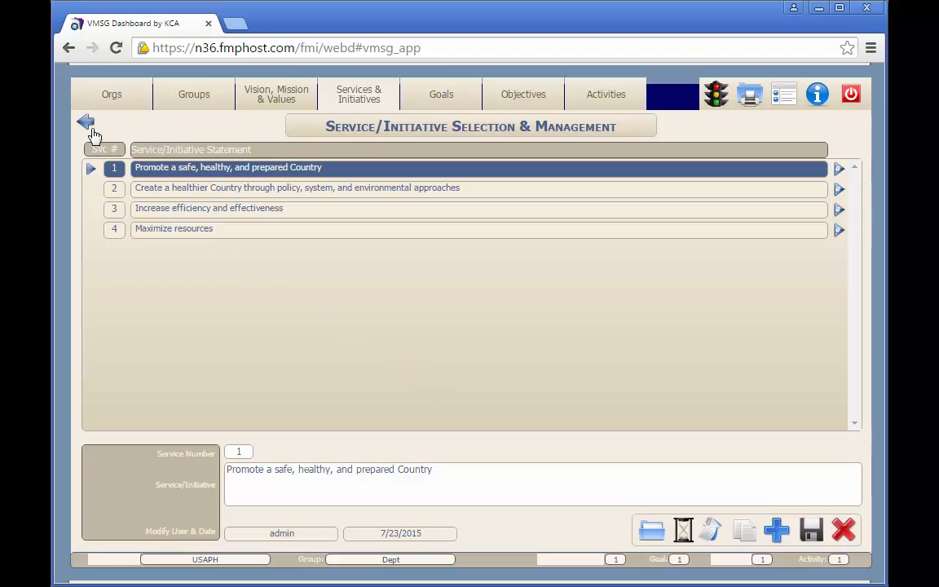
{"action": "left_click", "coordinate": [85, 121]}
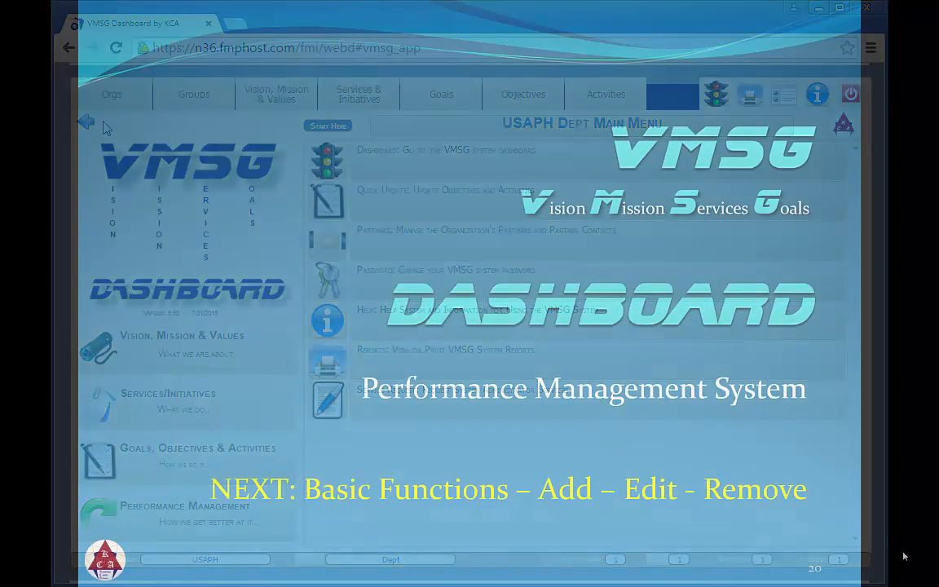